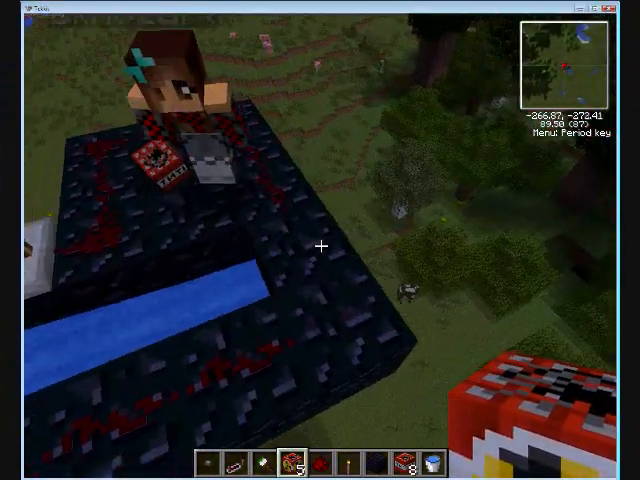
{"action": "mouse_move", "coordinate": [320, 244]}
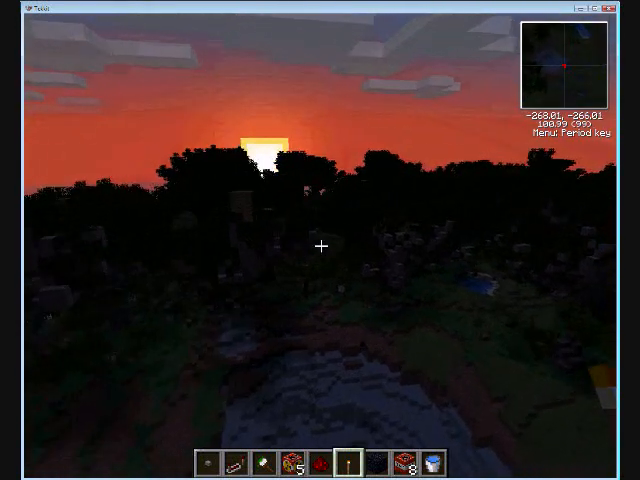
Step: Step forward while facing the sunset over the dark forest where the shot will land
{"action": "key", "text": "w"}
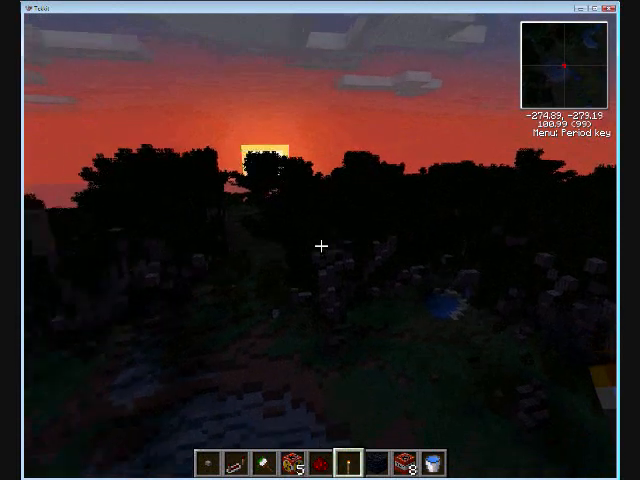